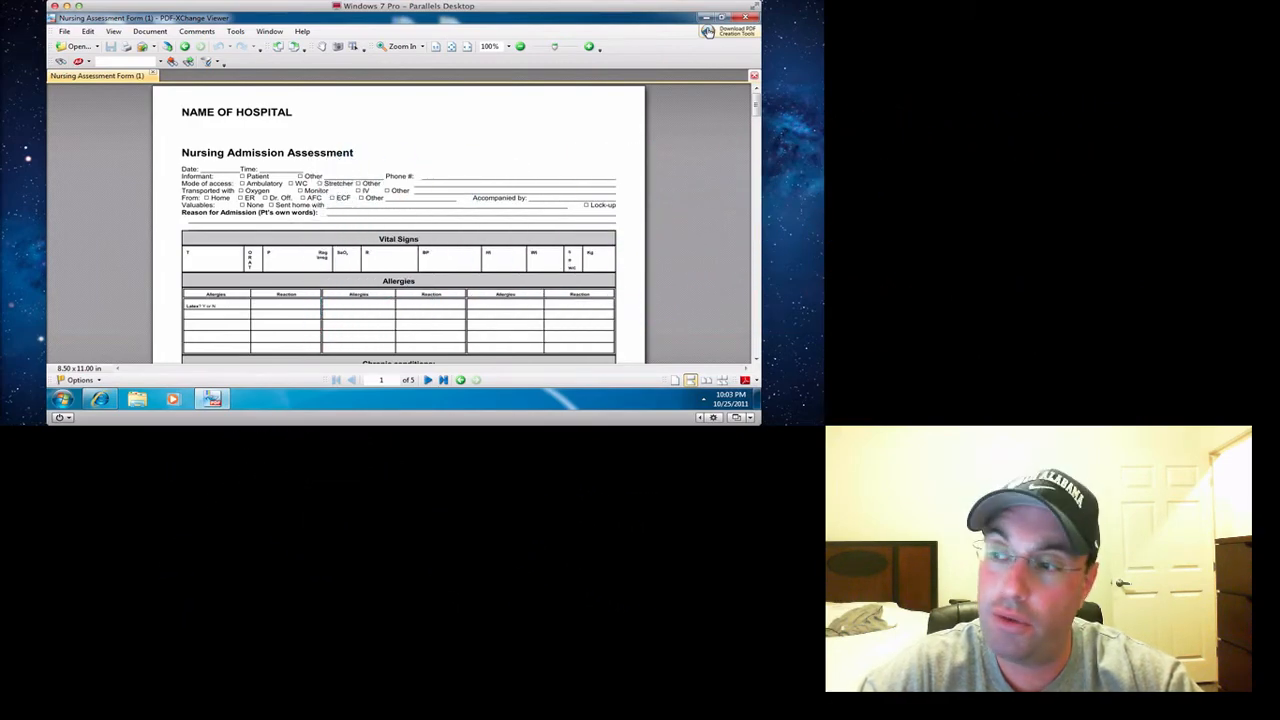
Switch from the viewer to the Tracker Software Products website in the browser
{"action": "left_click", "coordinate": [742, 18]}
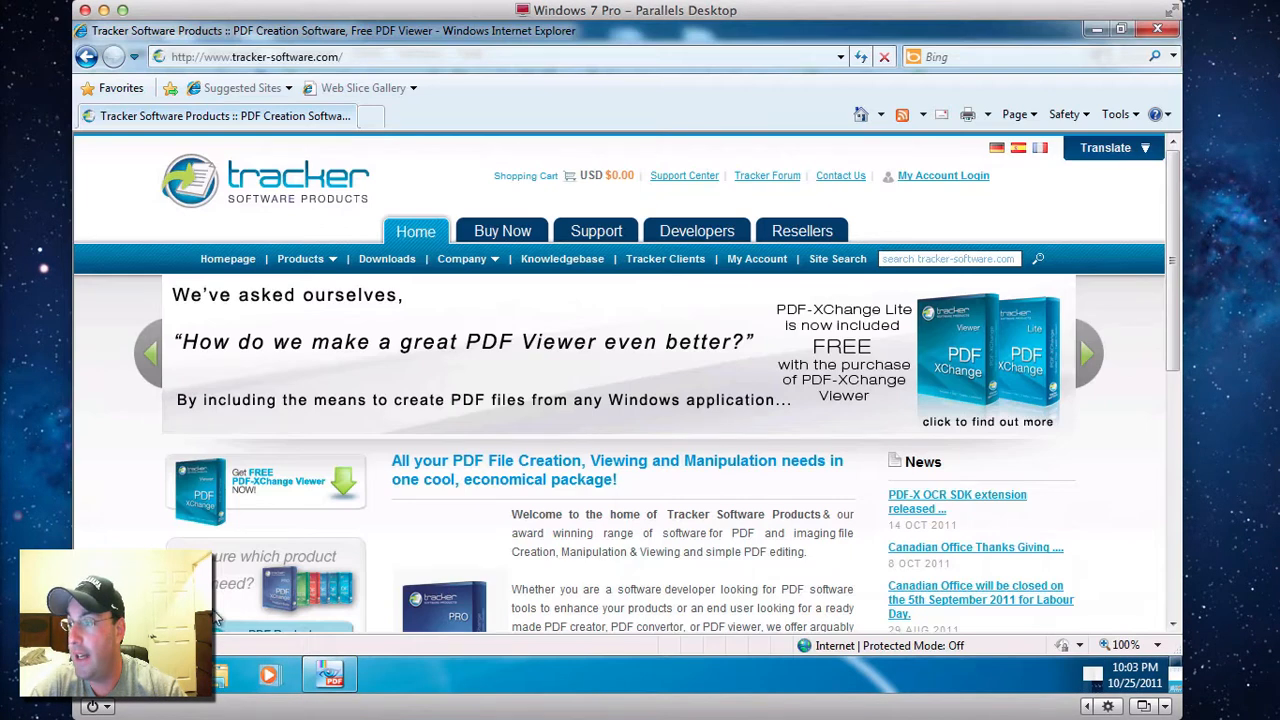
{"action": "mouse_move", "coordinate": [148, 204]}
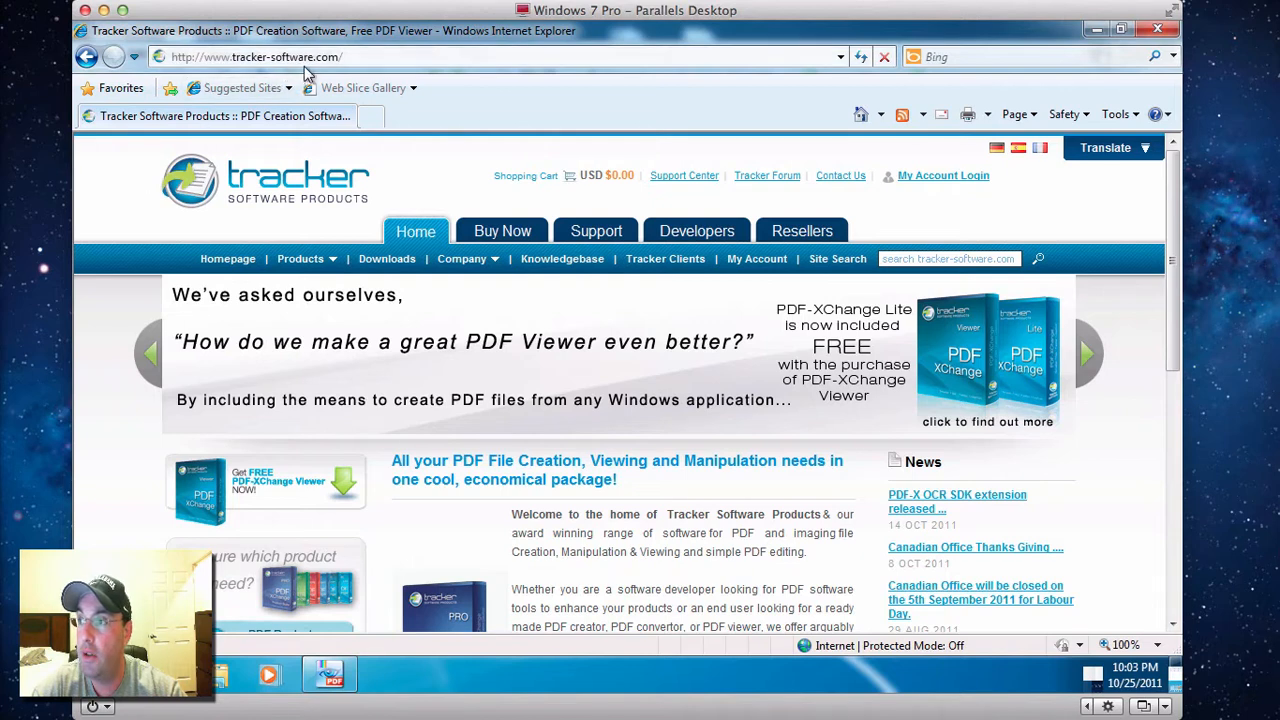
{"action": "mouse_move", "coordinate": [344, 70]}
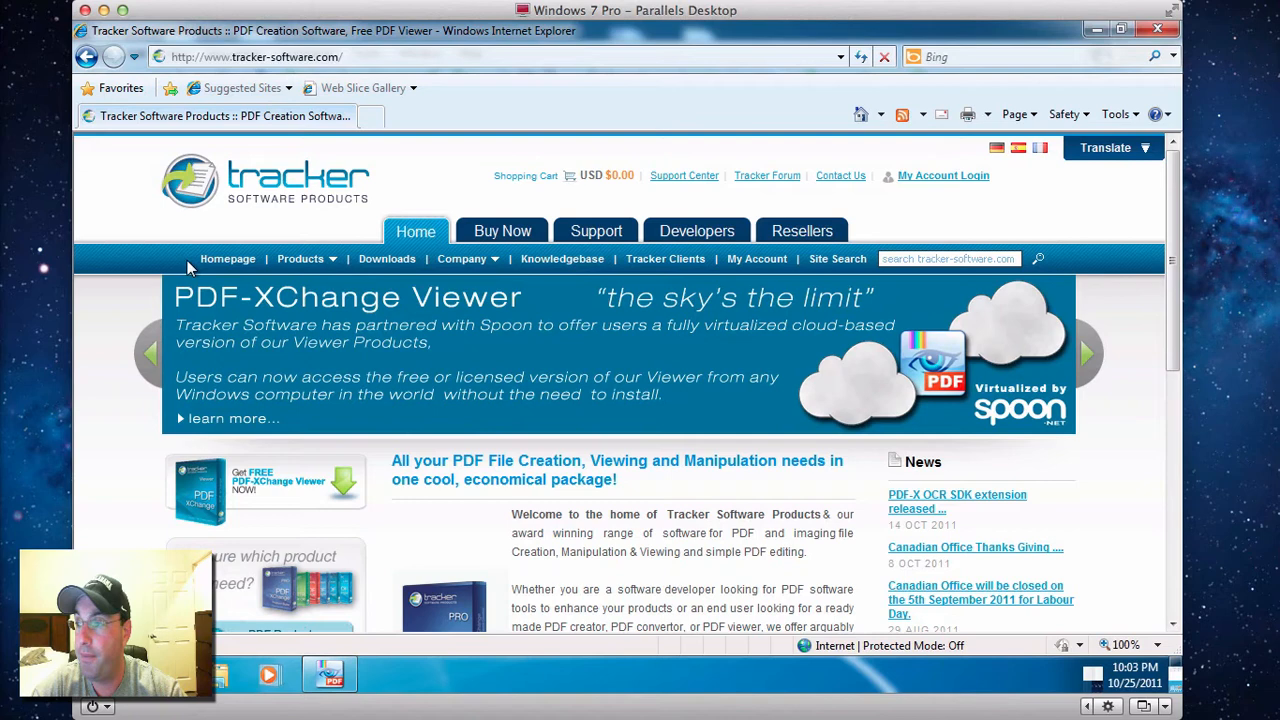
{"action": "mouse_move", "coordinate": [136, 430]}
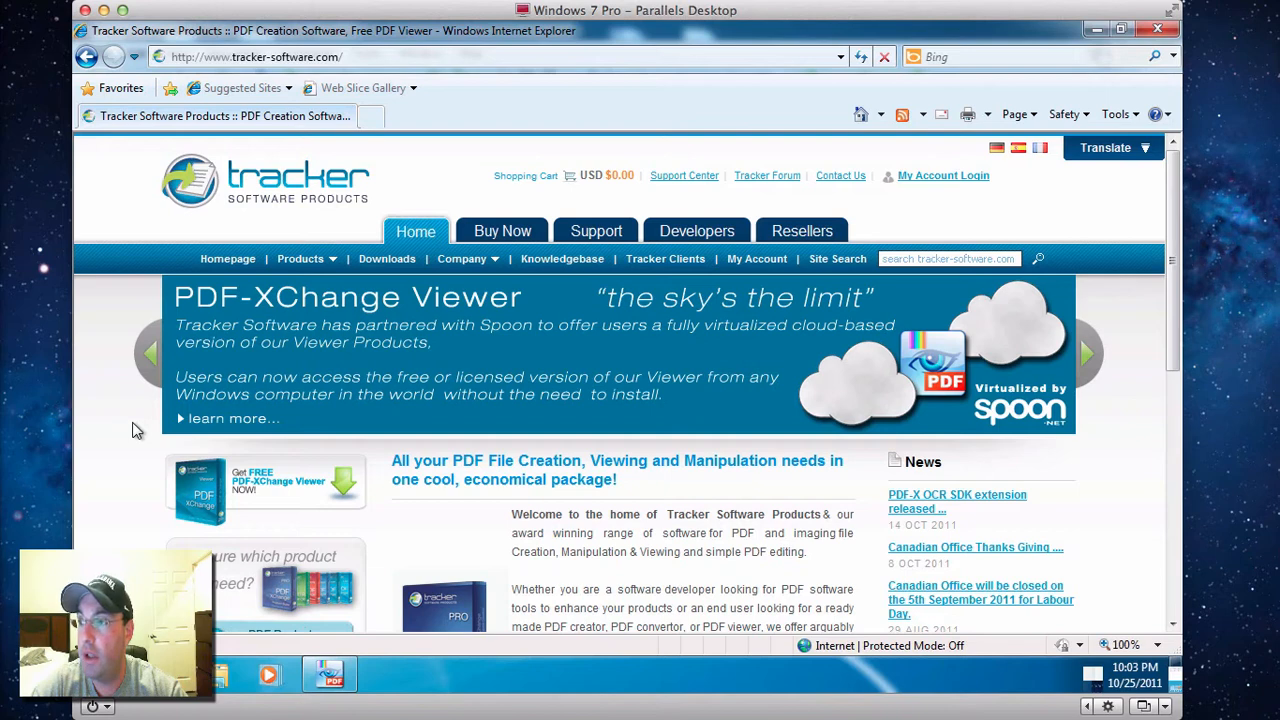
{"action": "mouse_move", "coordinate": [704, 304]}
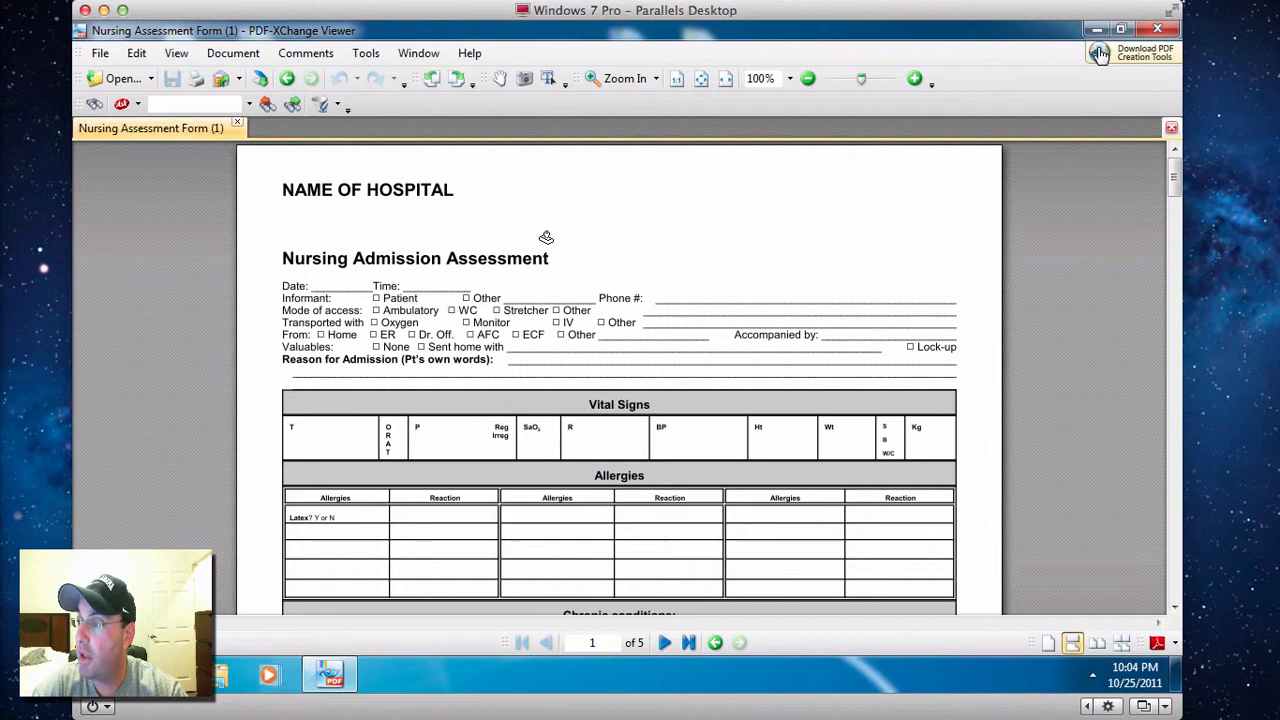
{"action": "mouse_move", "coordinate": [550, 194]}
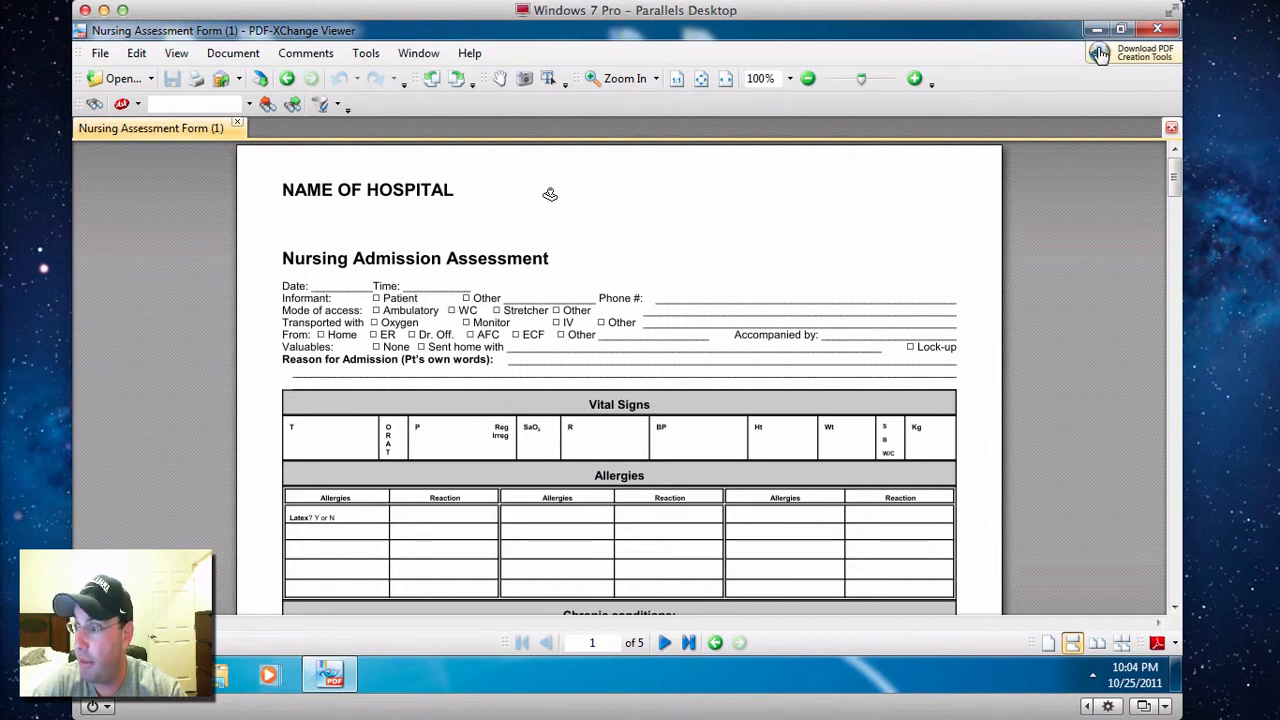
{"action": "mouse_move", "coordinate": [184, 216]}
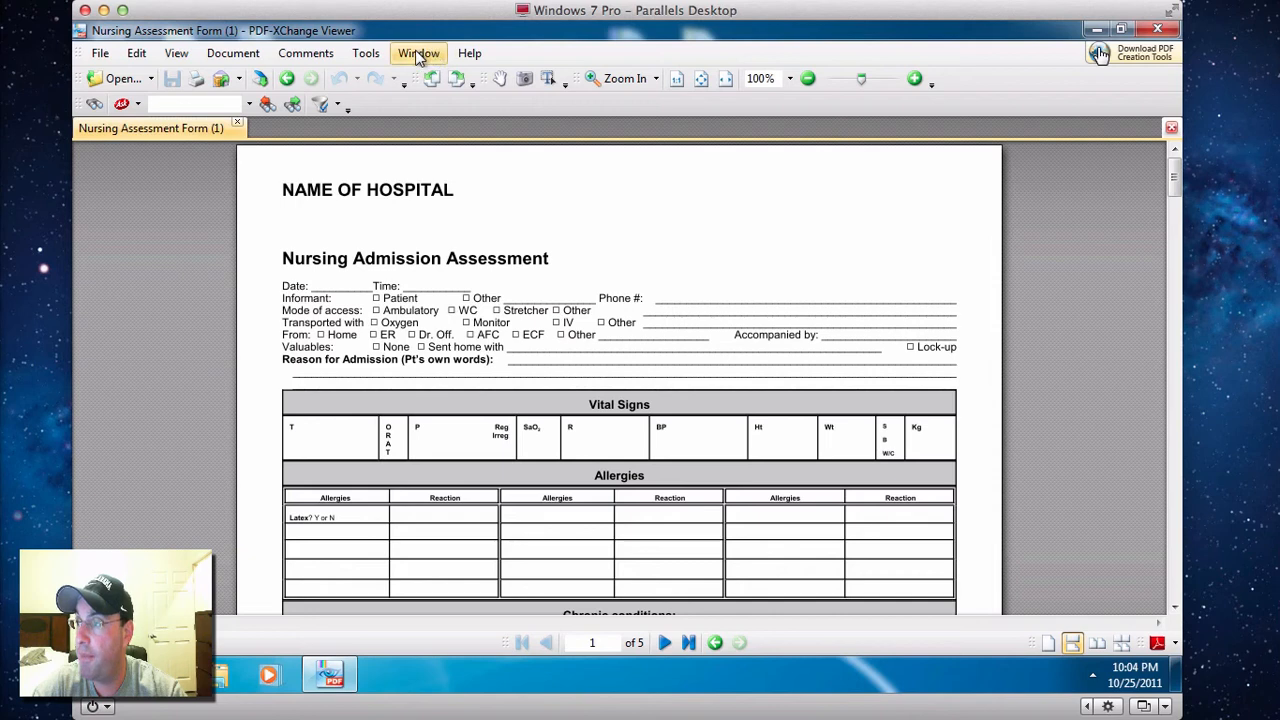
Bring up the Tools menu over the Nursing Admission Assessment form
{"action": "left_click", "coordinate": [366, 52]}
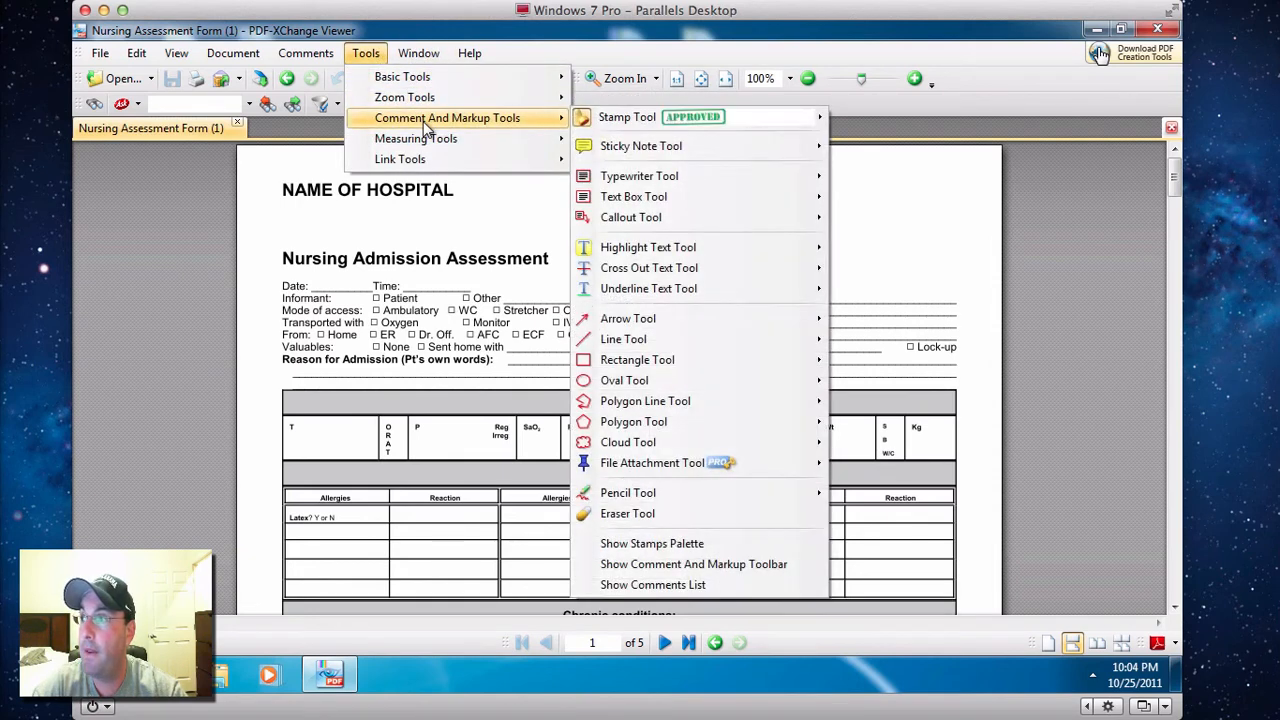
{"action": "mouse_move", "coordinate": [668, 120]}
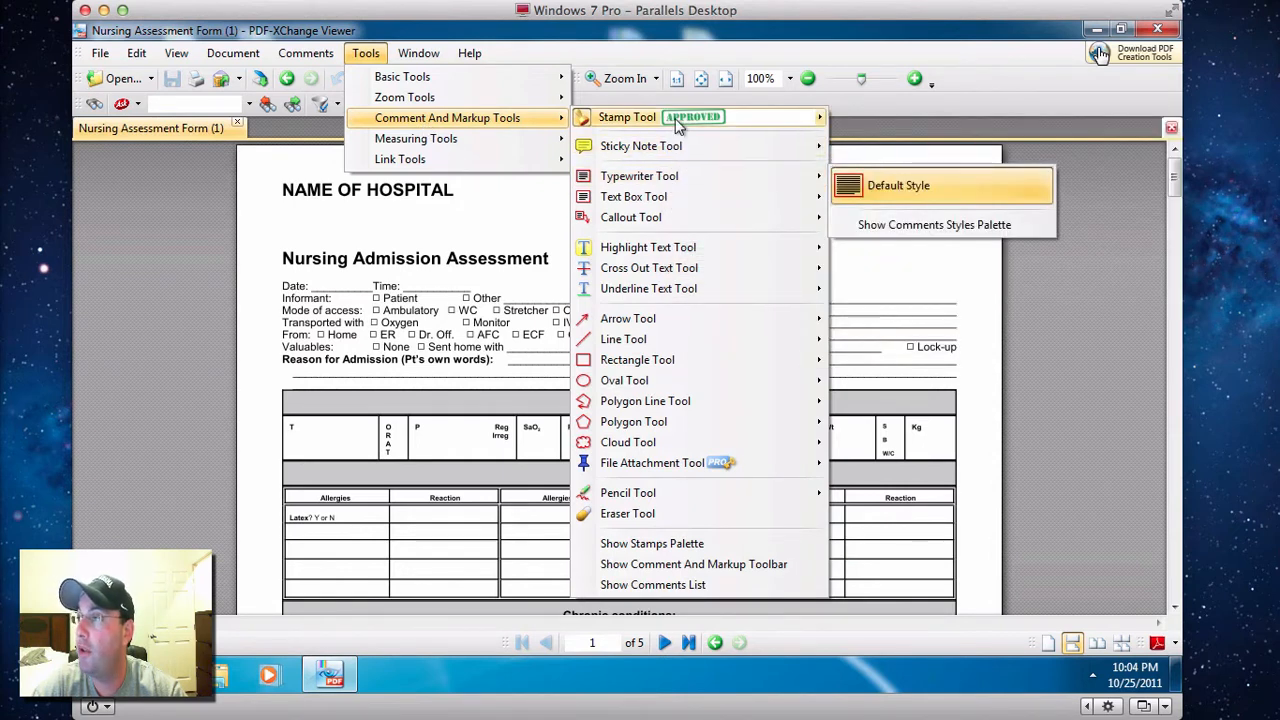
{"action": "mouse_move", "coordinate": [640, 146]}
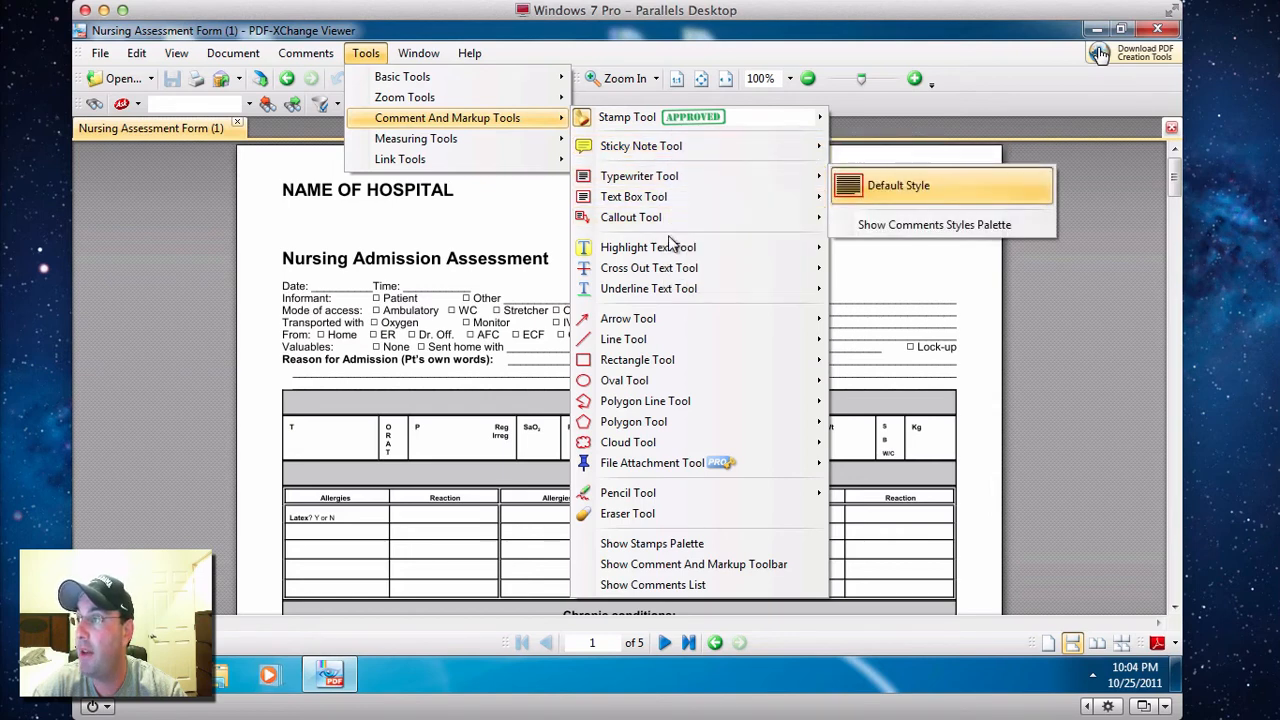
{"action": "mouse_move", "coordinate": [628, 318]}
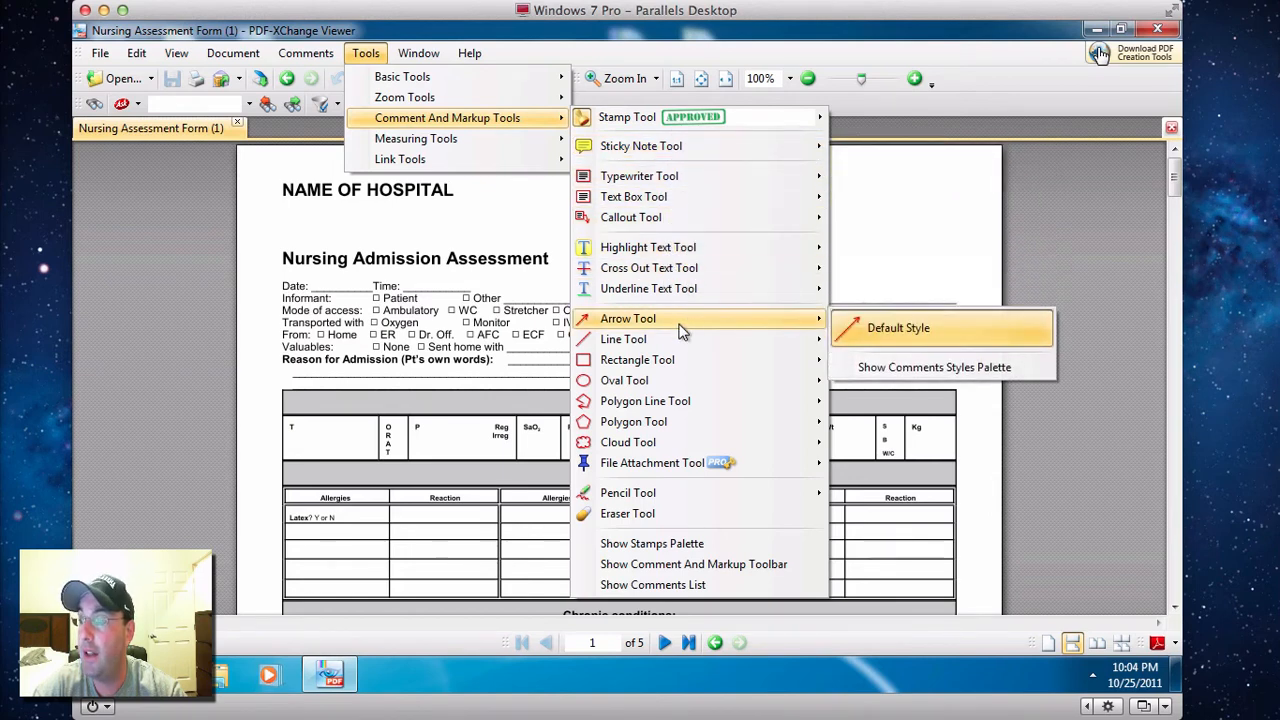
{"action": "mouse_move", "coordinate": [676, 420]}
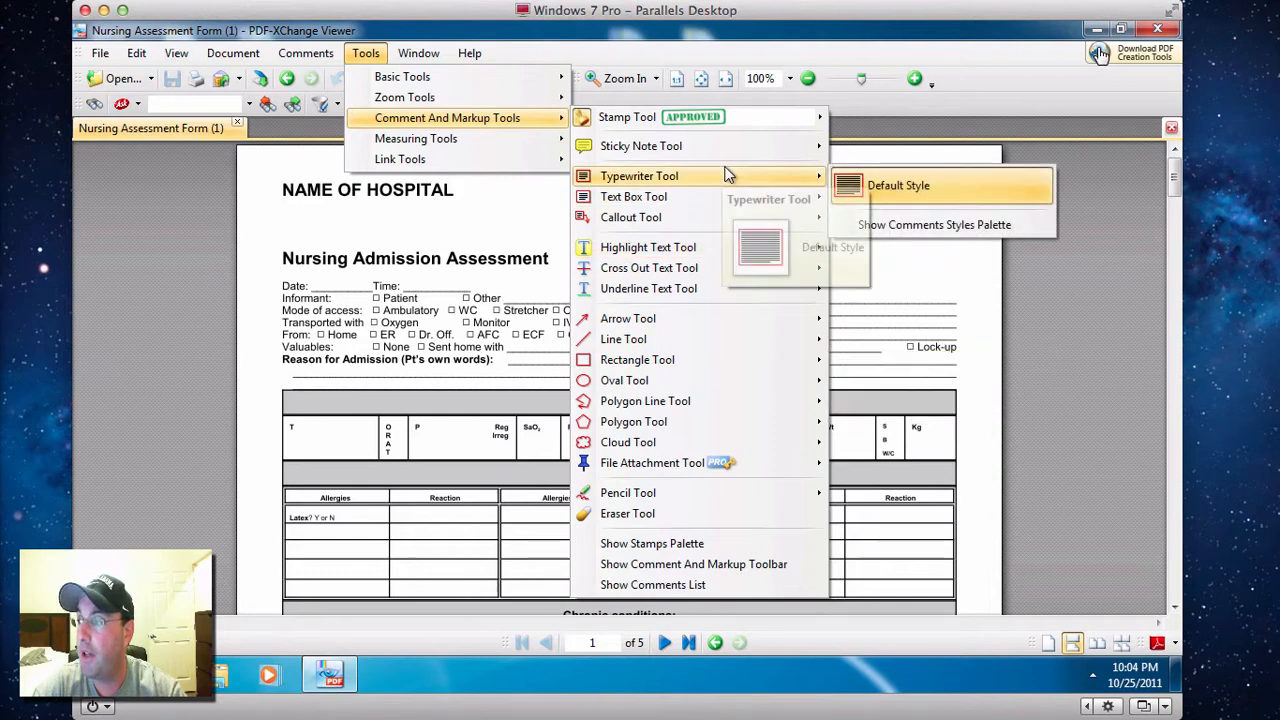
{"action": "mouse_move", "coordinate": [898, 184]}
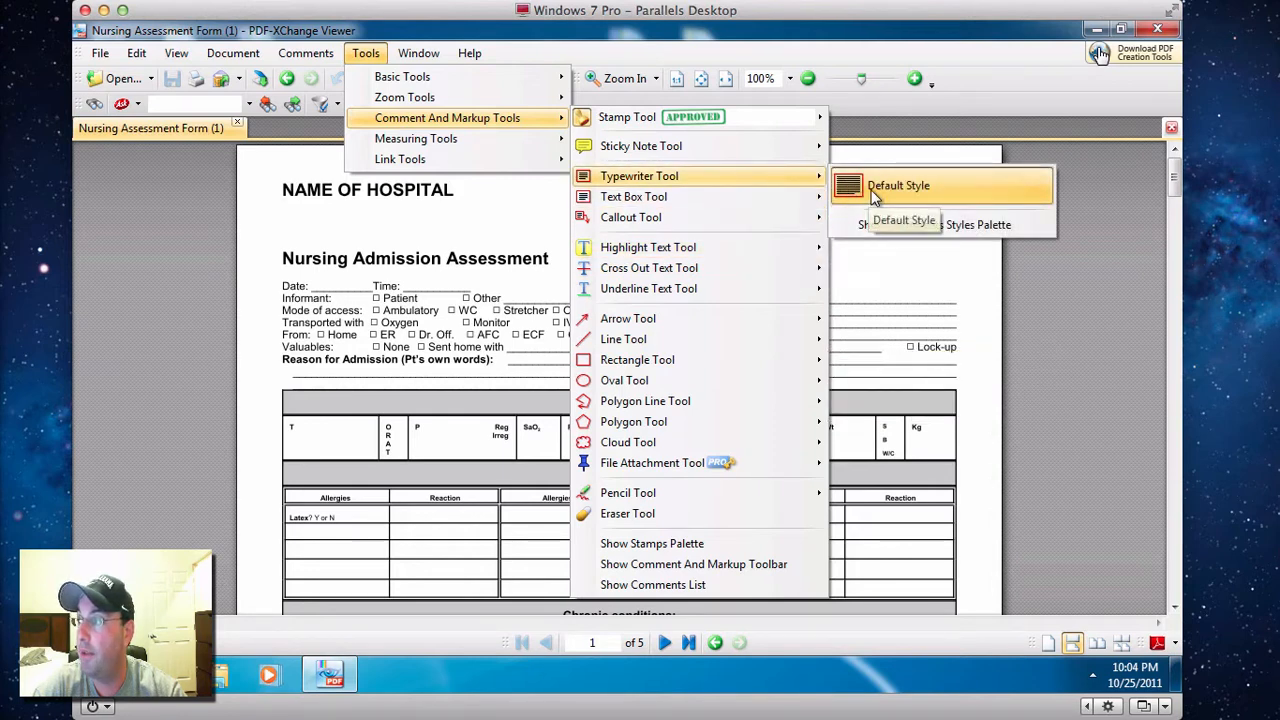
Activate the Typewriter Tool with its Default Style from Comment And Markup Tools
{"action": "left_click", "coordinate": [896, 184]}
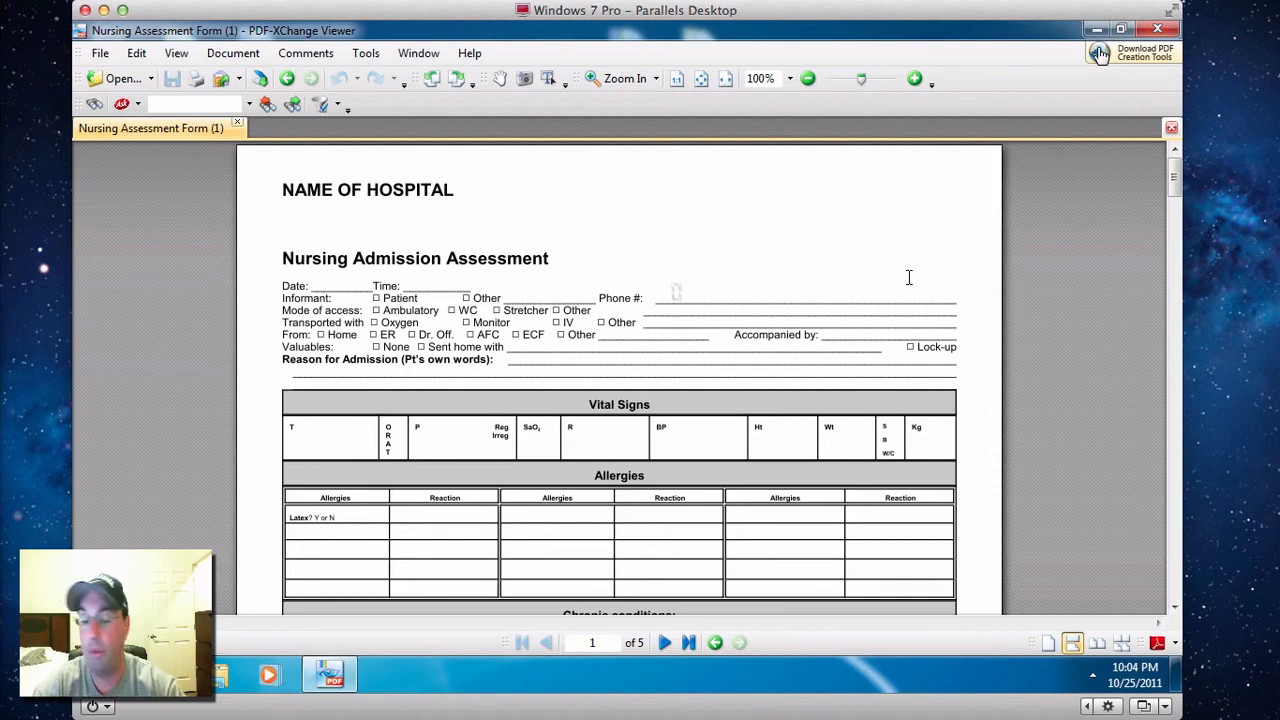
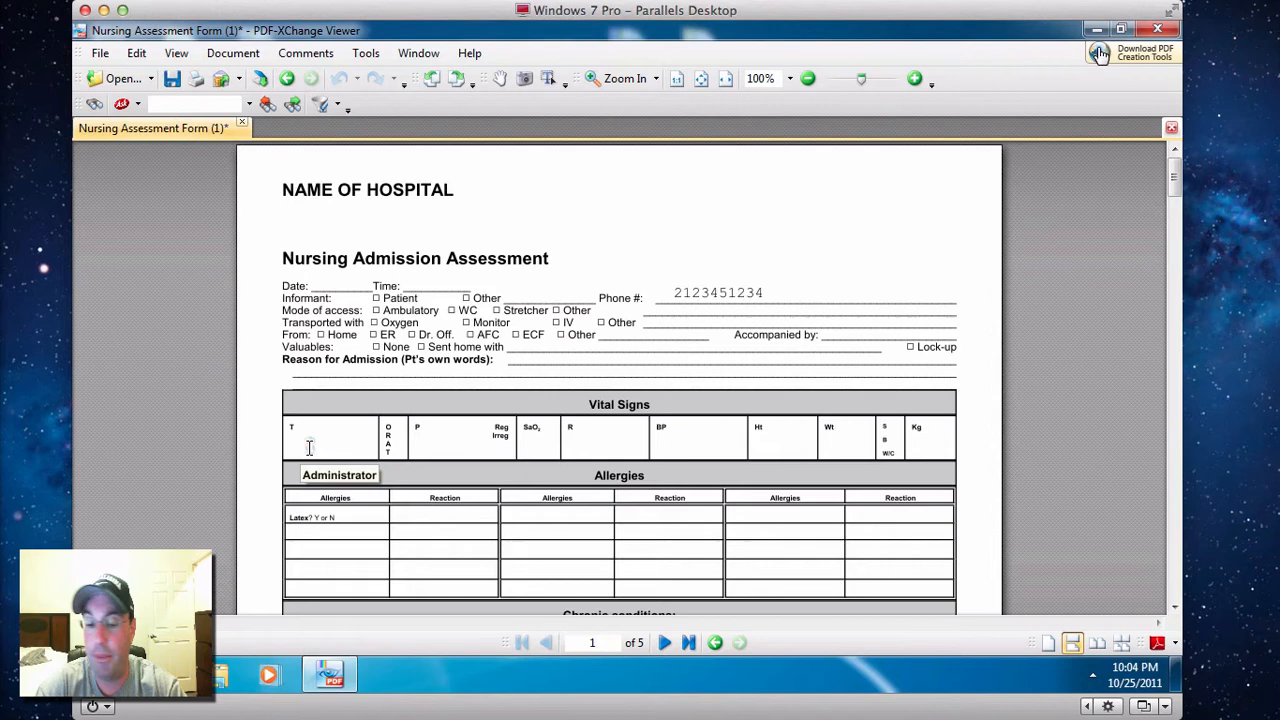
Fill the form with phone 212, temperature 98, pulse 98, BP 120/80 and Latex allergy 'none'
{"action": "type", "text": "98"}
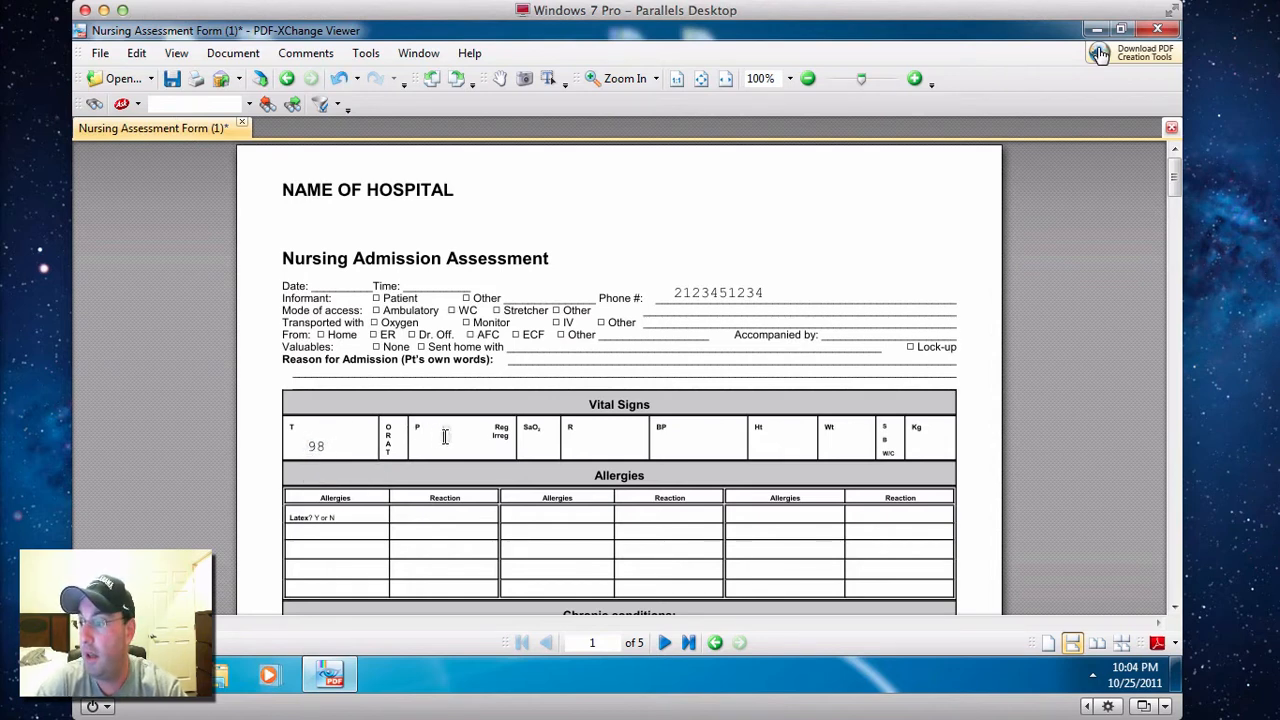
{"action": "type", "text": "98"}
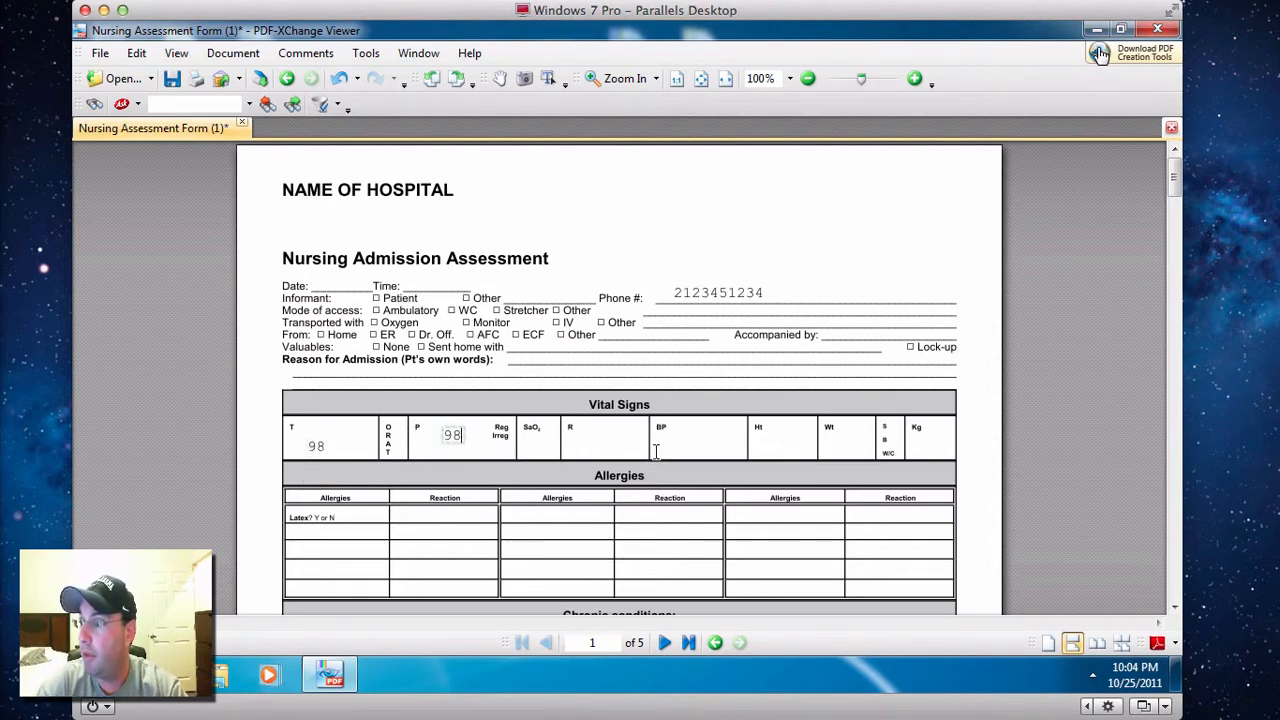
{"action": "type", "text": "12"}
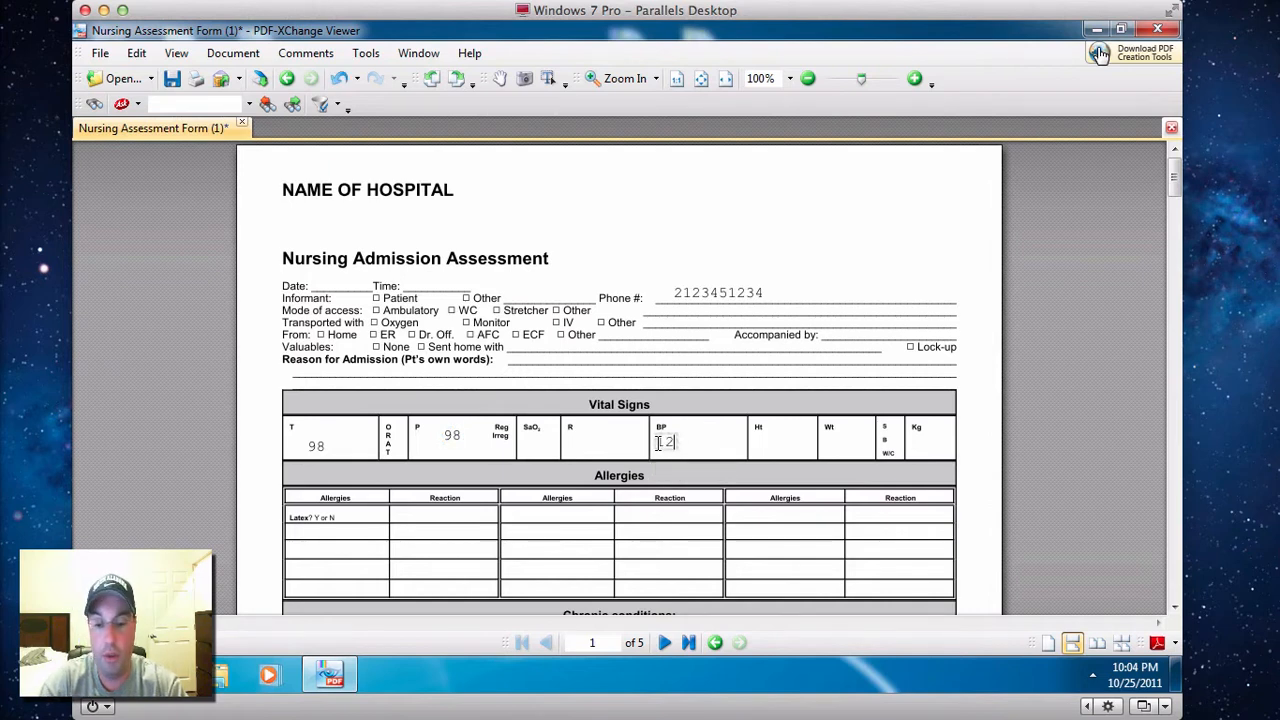
{"action": "type", "text": "120/80"}
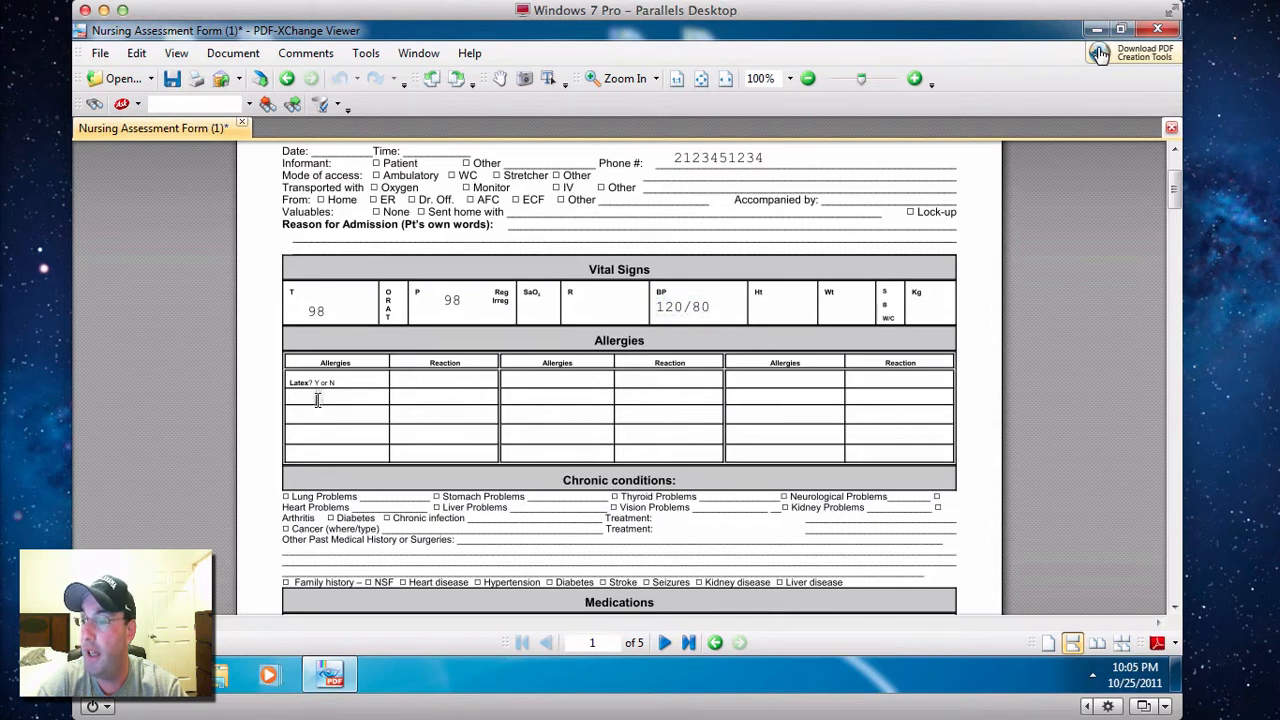
{"action": "type", "text": "none"}
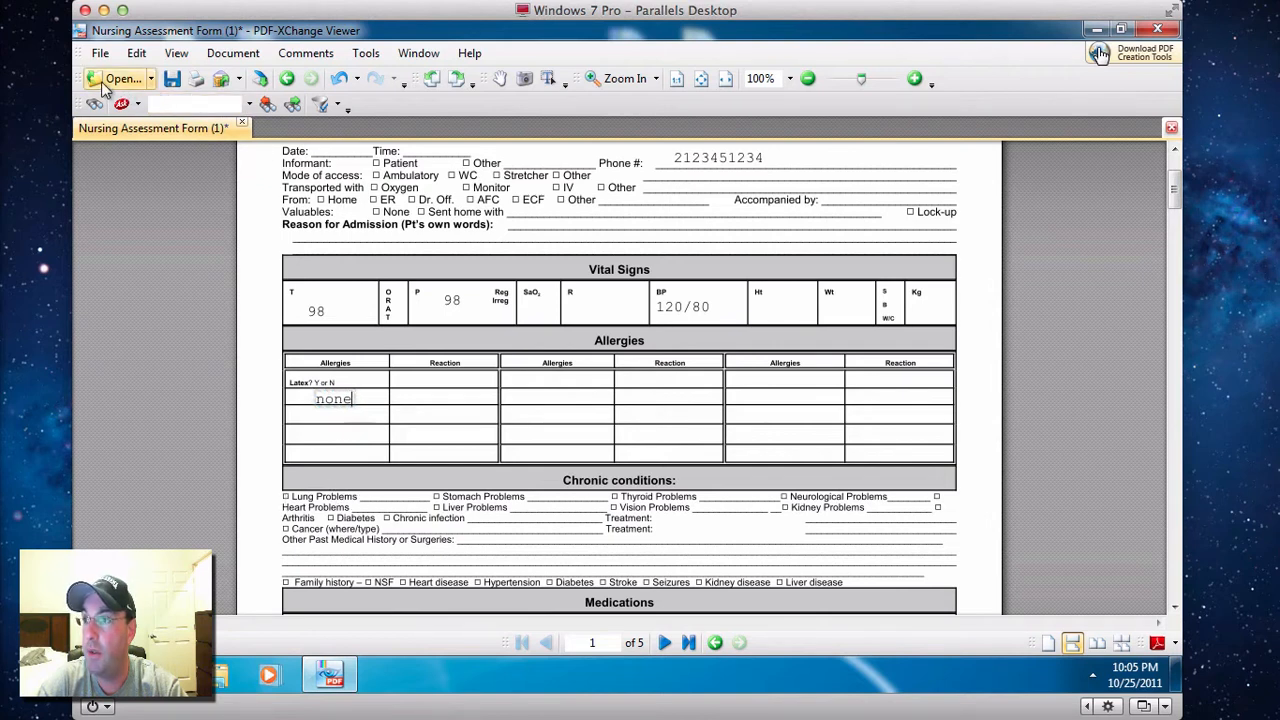
{"action": "left_click", "coordinate": [100, 52]}
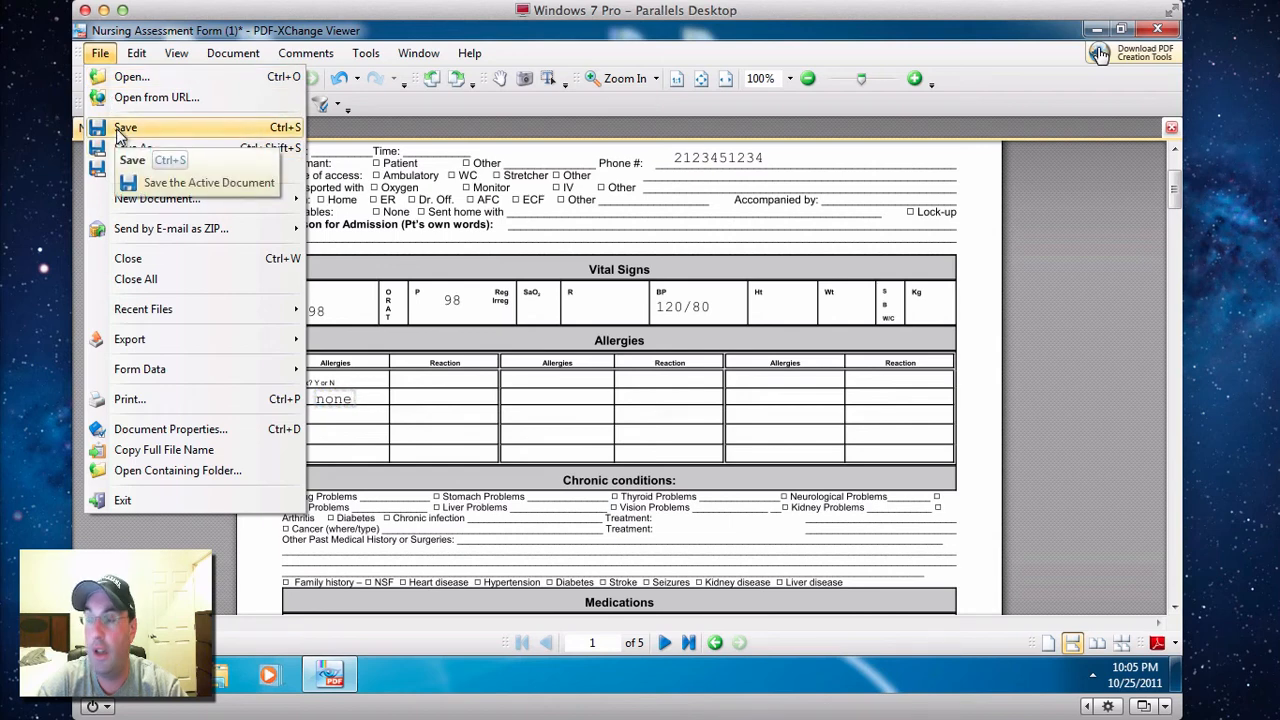
{"action": "left_click", "coordinate": [364, 52]}
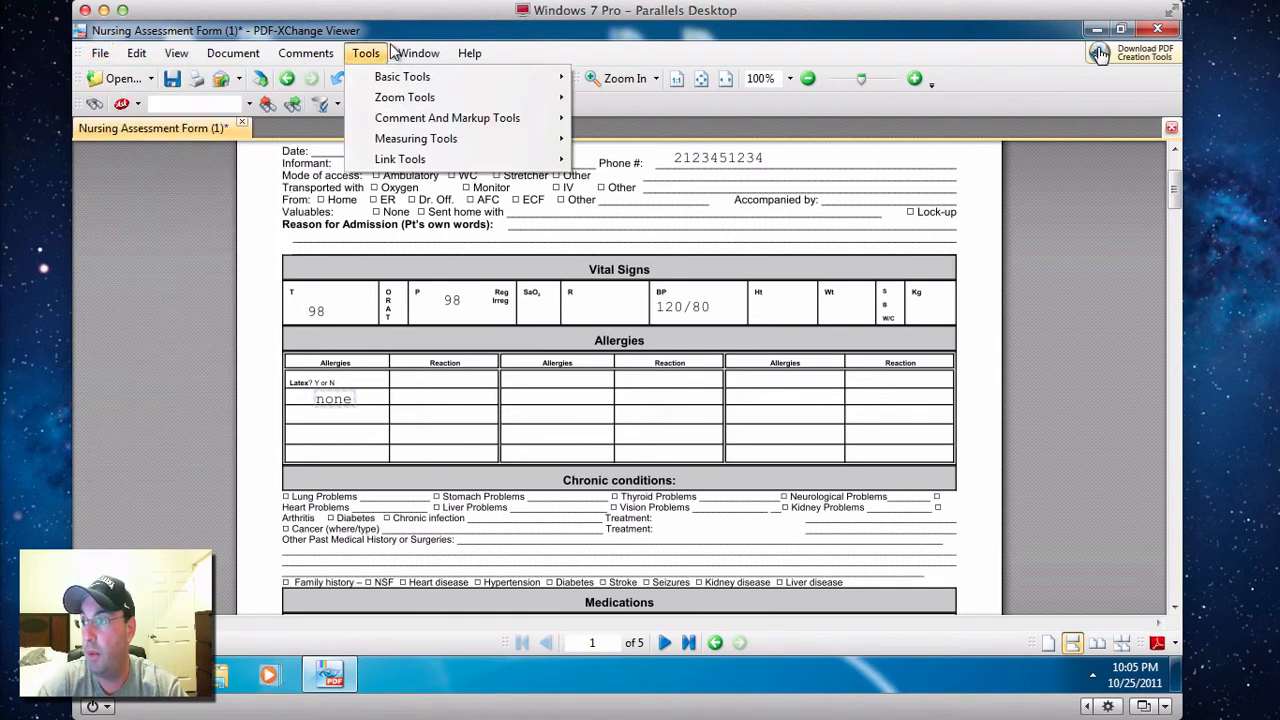
{"action": "left_click", "coordinate": [420, 52]}
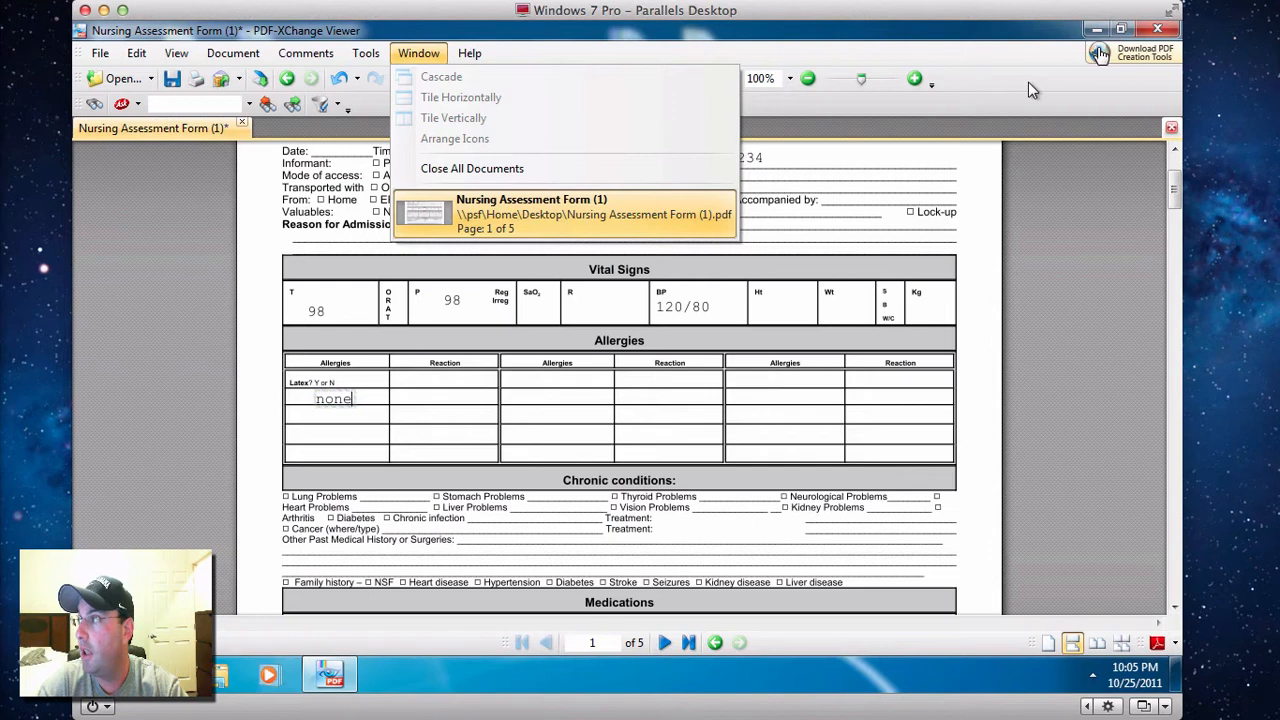
{"action": "mouse_move", "coordinate": [556, 168]}
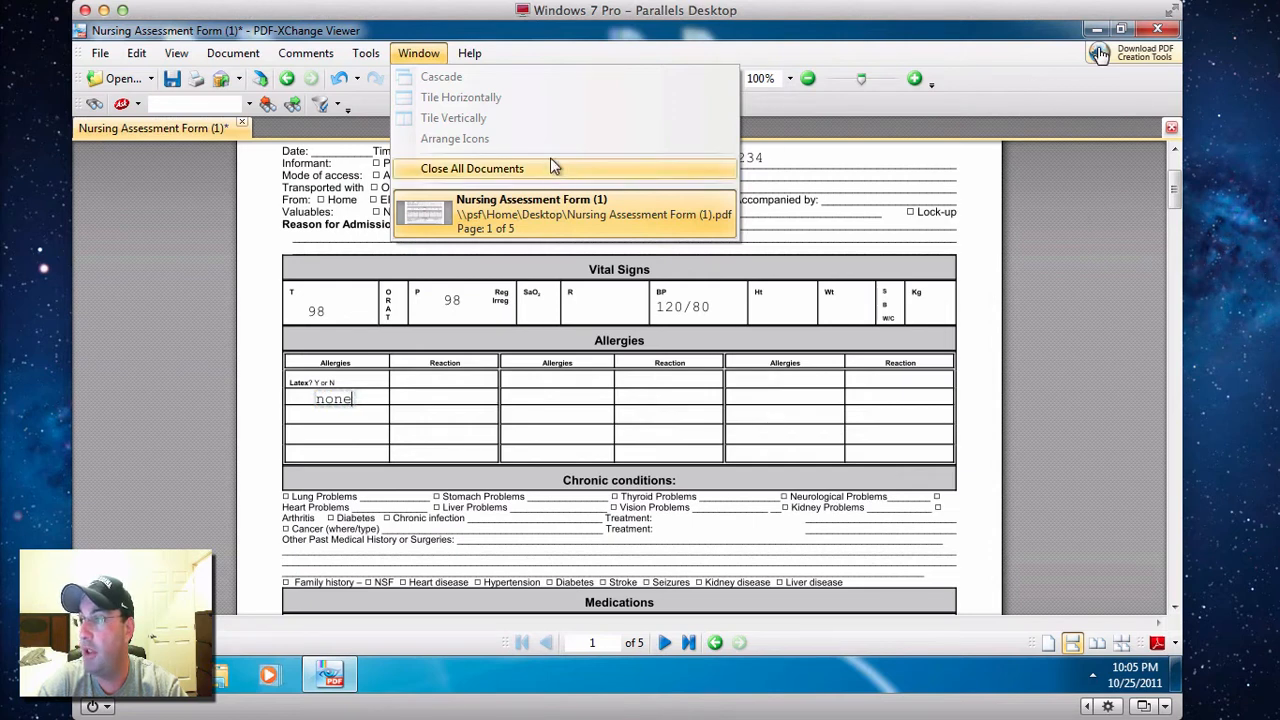
{"action": "left_click", "coordinate": [364, 52]}
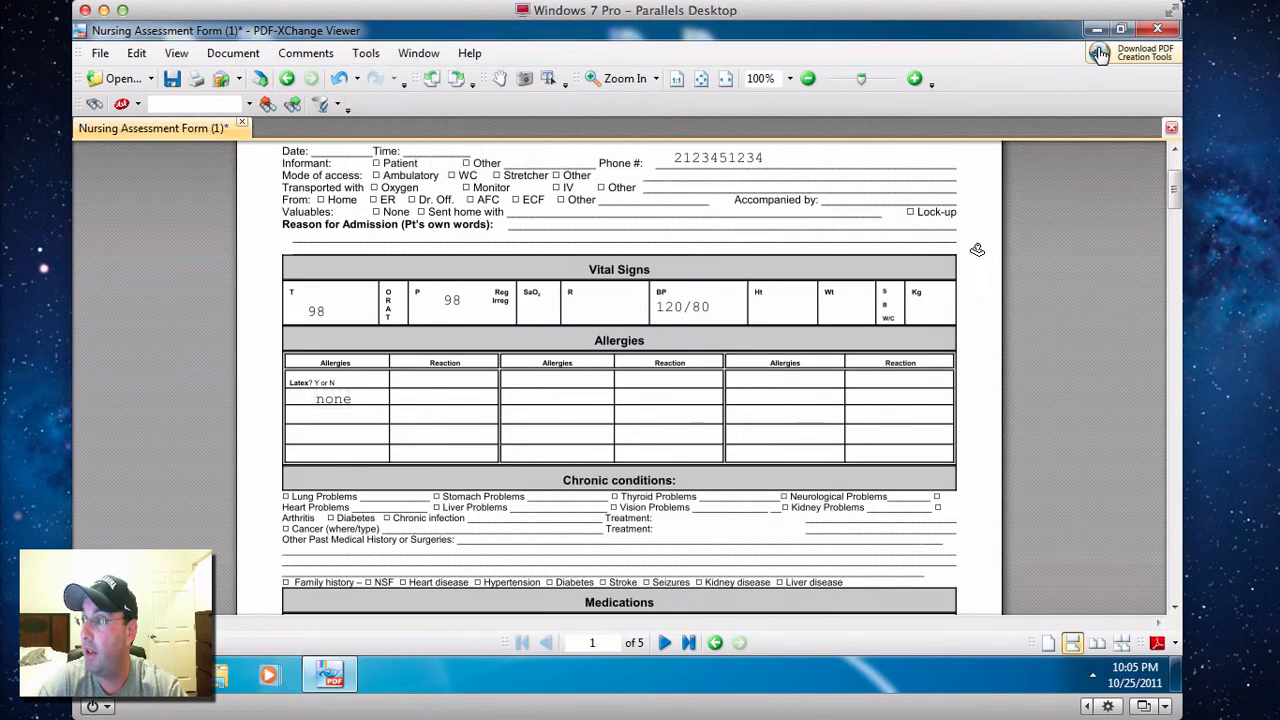
Place the red FINAL stamp over the Allergies table
{"action": "left_click", "coordinate": [640, 396]}
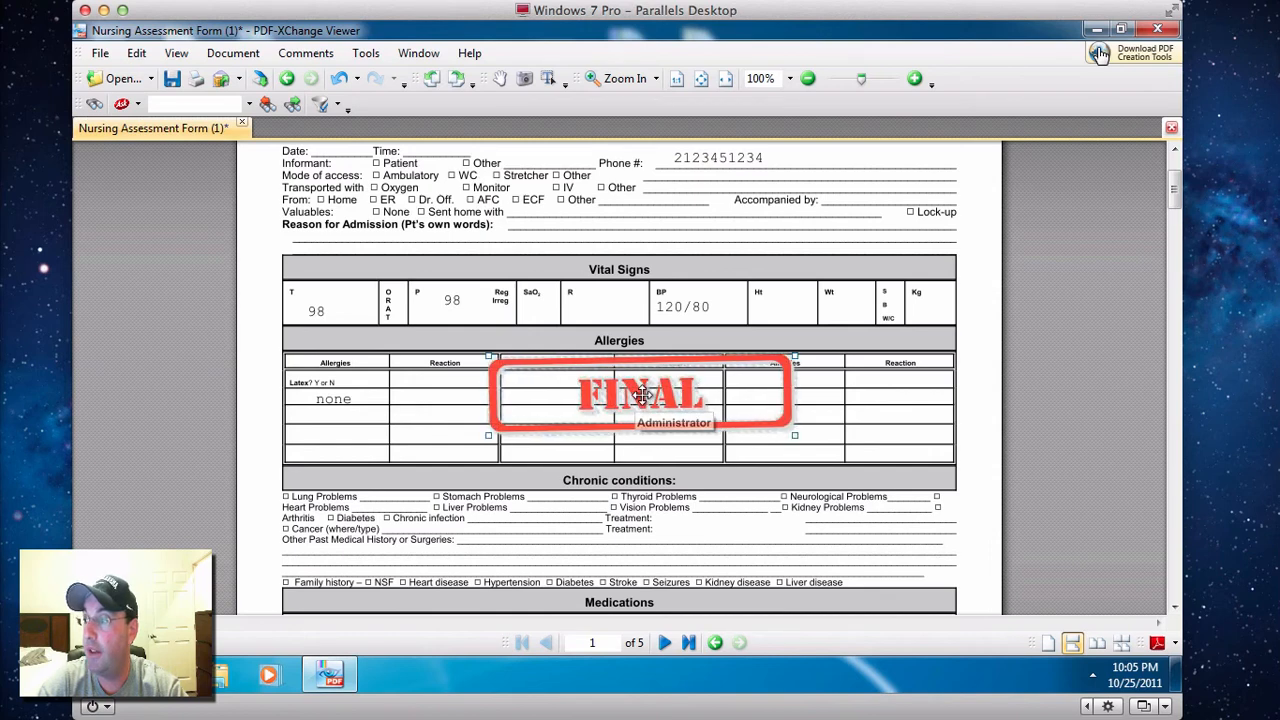
{"action": "left_click", "coordinate": [364, 52]}
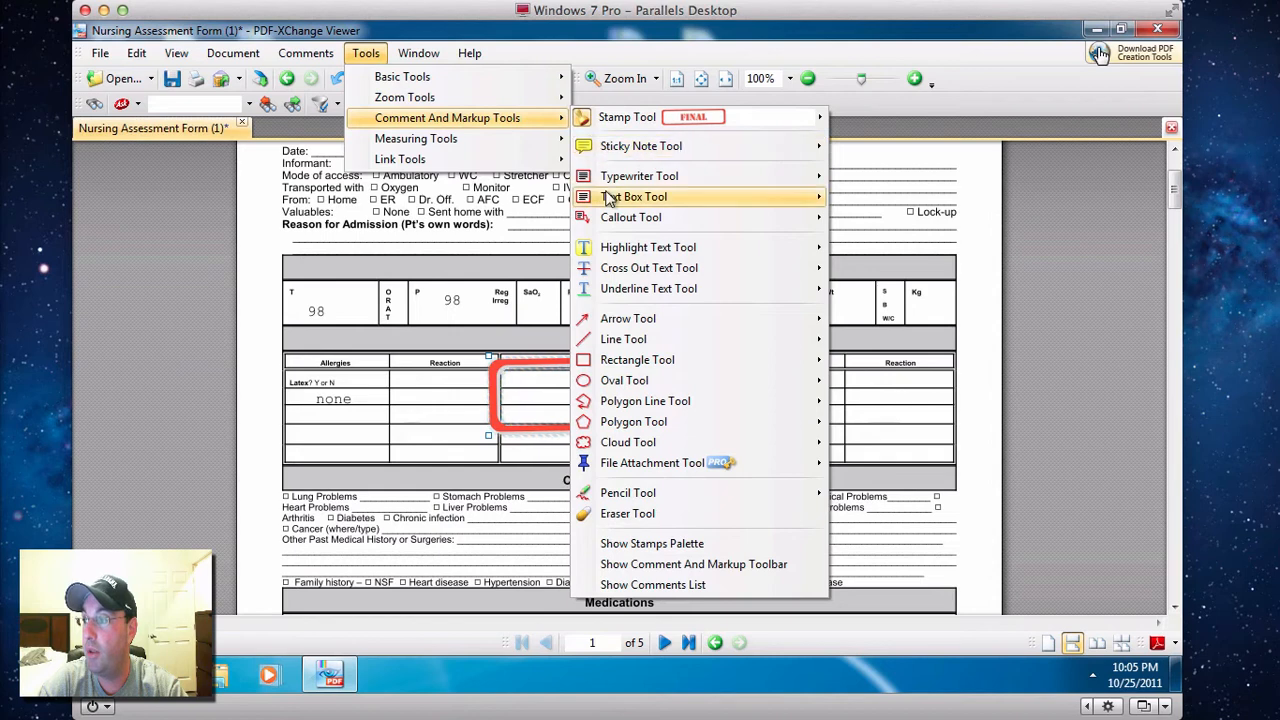
{"action": "mouse_move", "coordinate": [632, 216]}
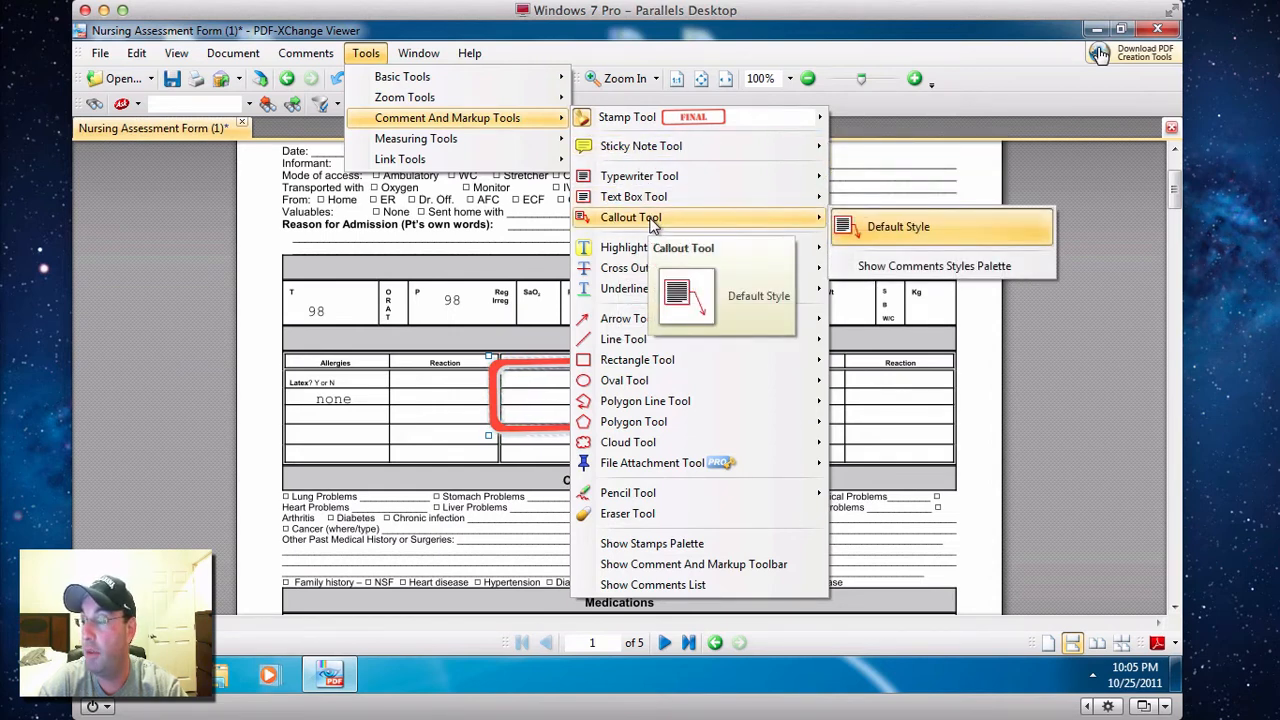
{"action": "mouse_move", "coordinate": [624, 340]}
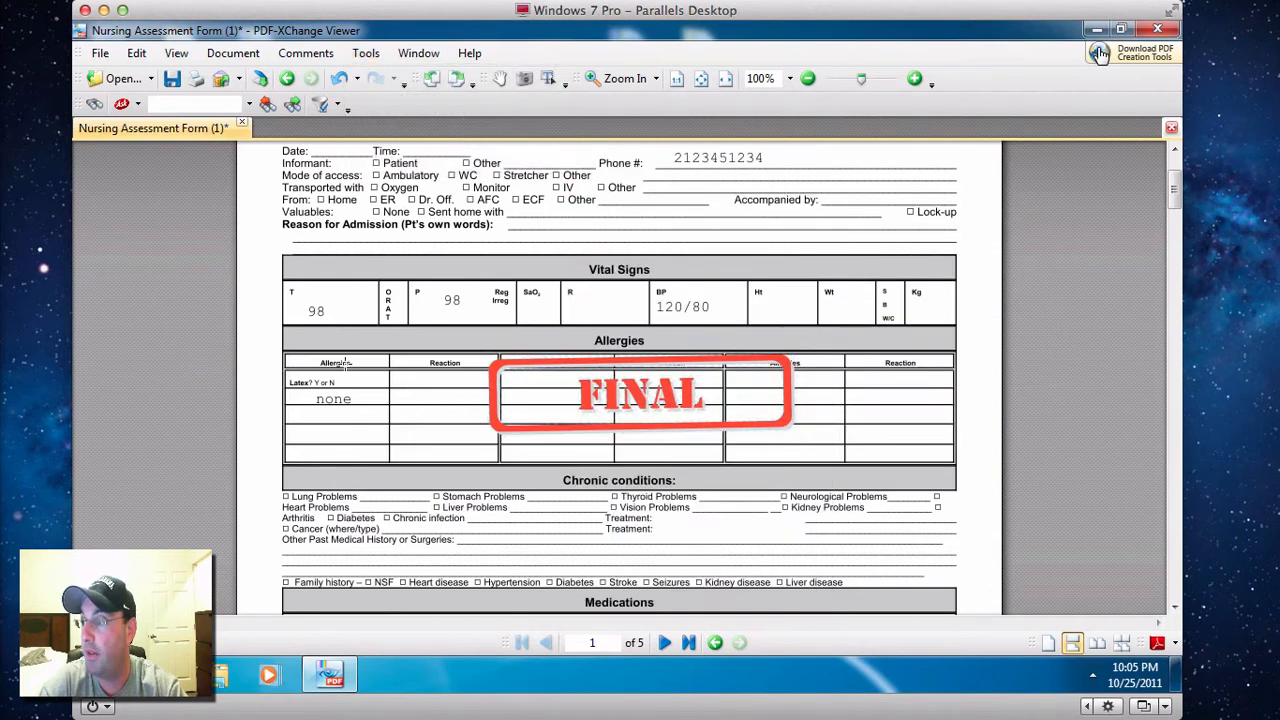
Draw two red arrows across the Vital Signs and Allergies tables around the FINAL stamp
{"action": "left_click_drag", "start_coordinate": [296, 404], "coordinate": [600, 200]}
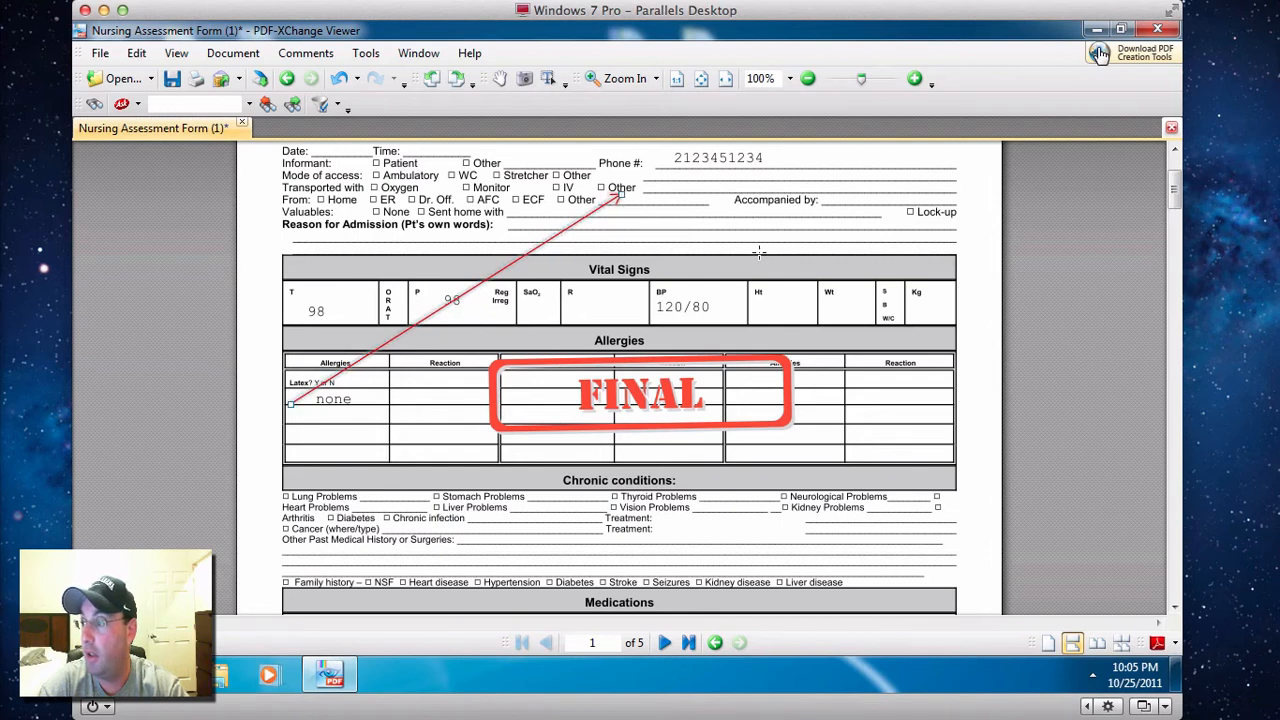
{"action": "left_click_drag", "start_coordinate": [800, 264], "coordinate": [390, 480]}
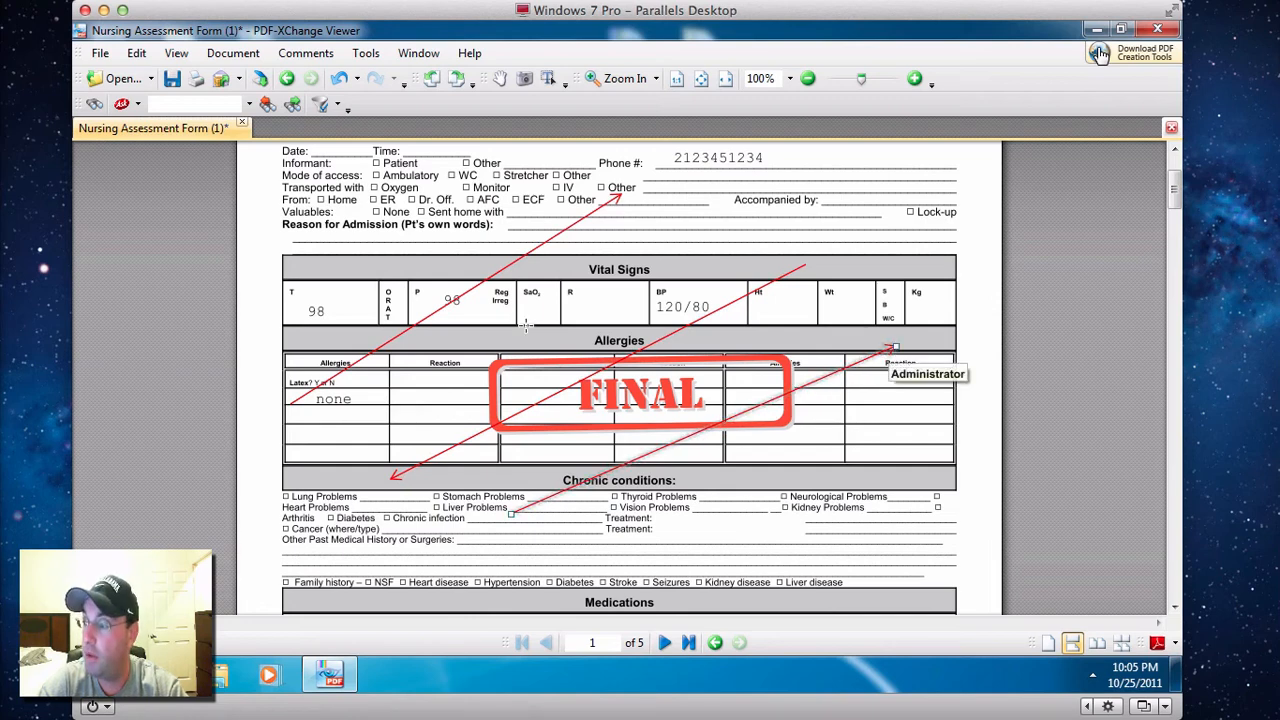
{"action": "mouse_move", "coordinate": [90, 220]}
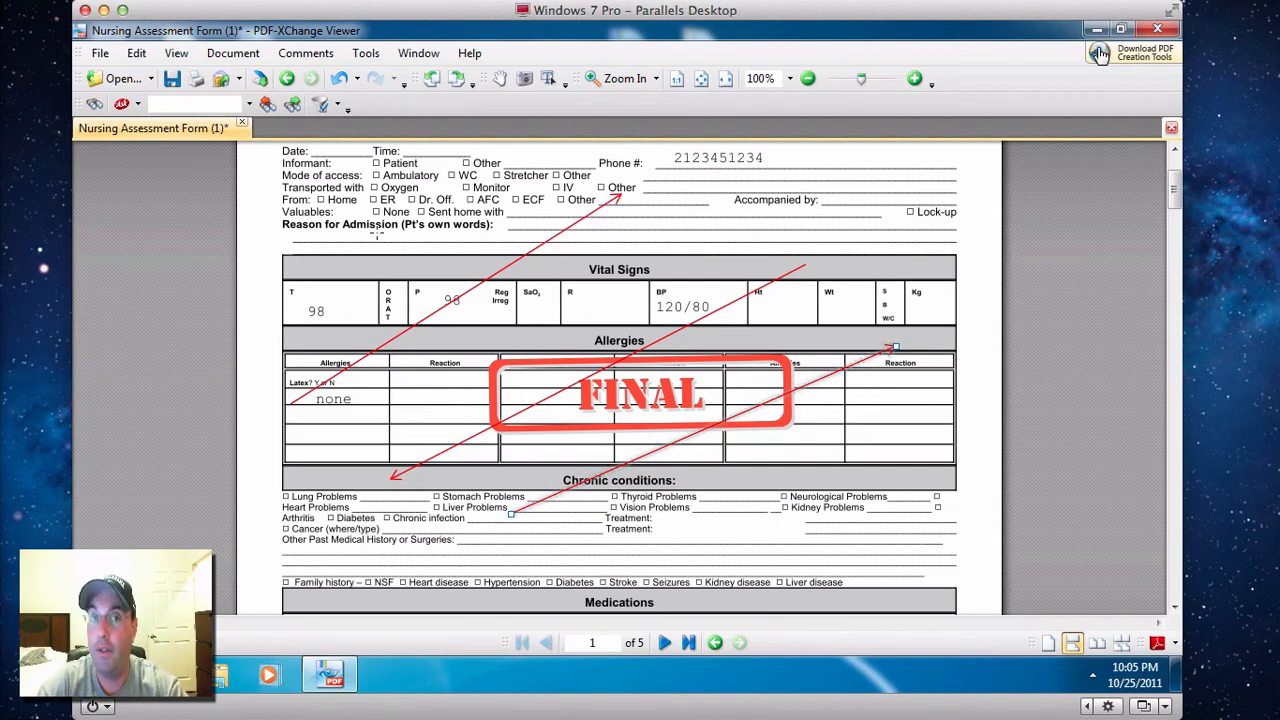
{"action": "mouse_move", "coordinate": [444, 110]}
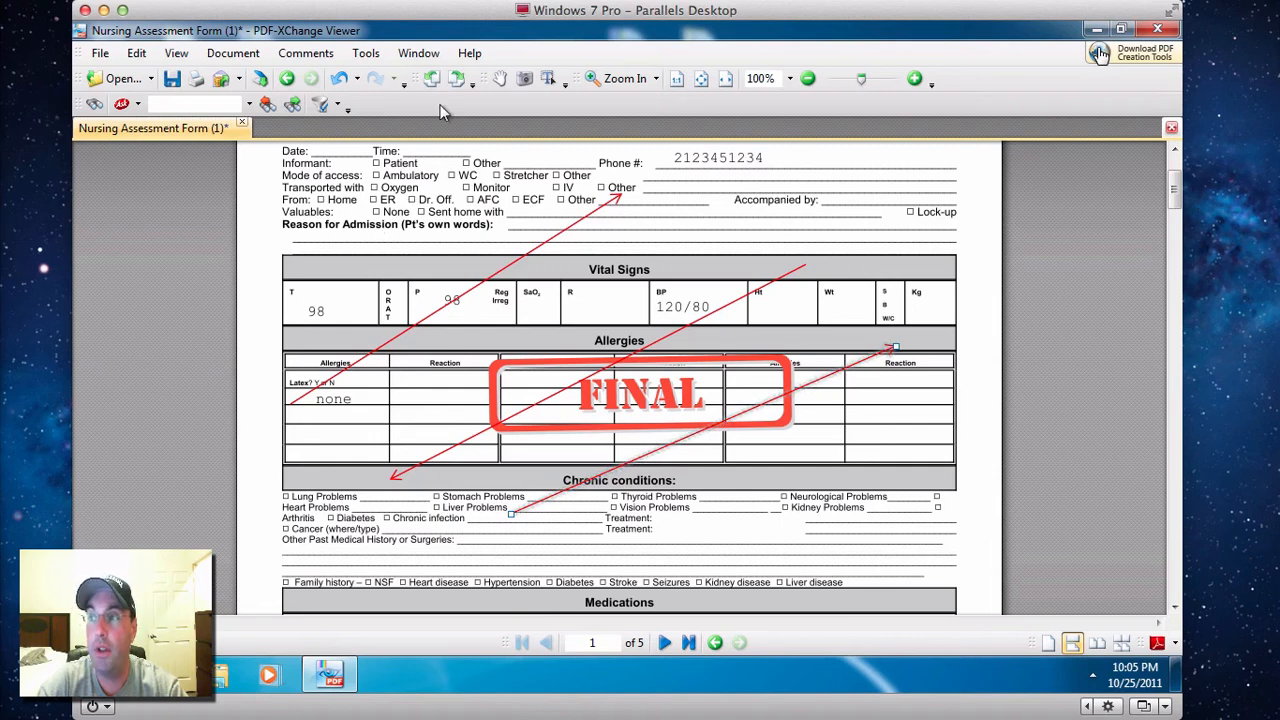
{"action": "mouse_move", "coordinate": [192, 228]}
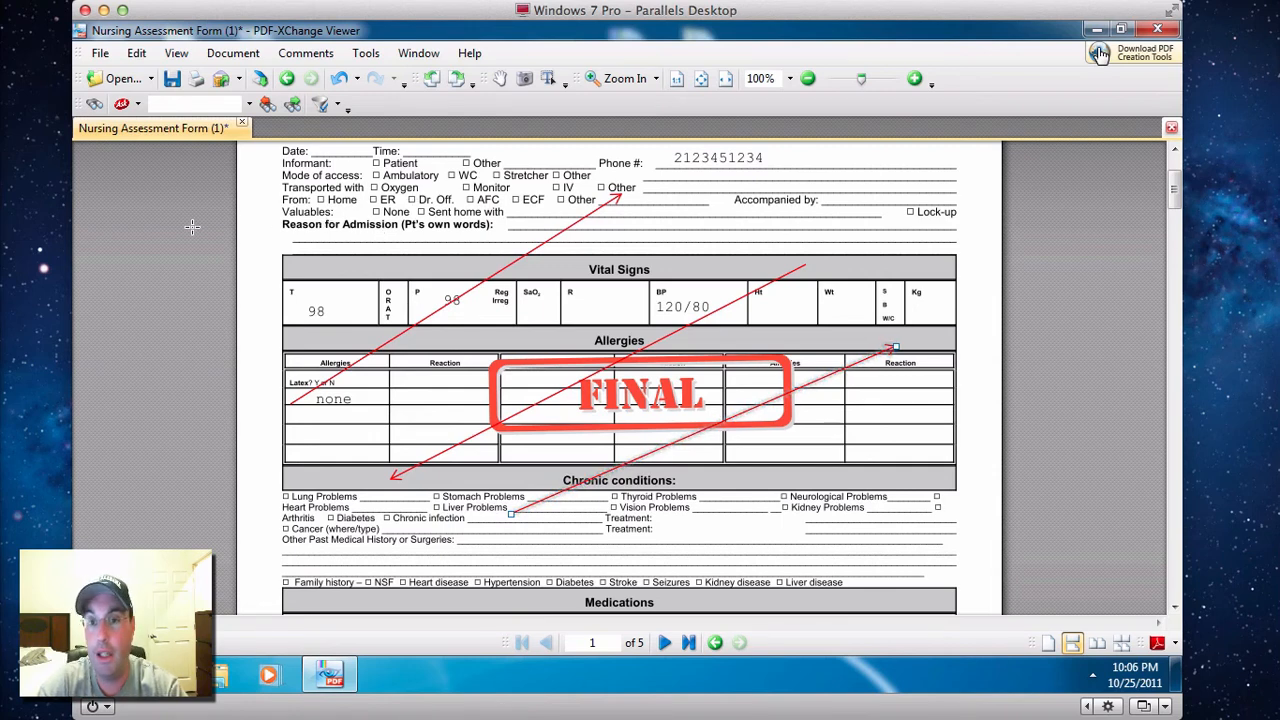